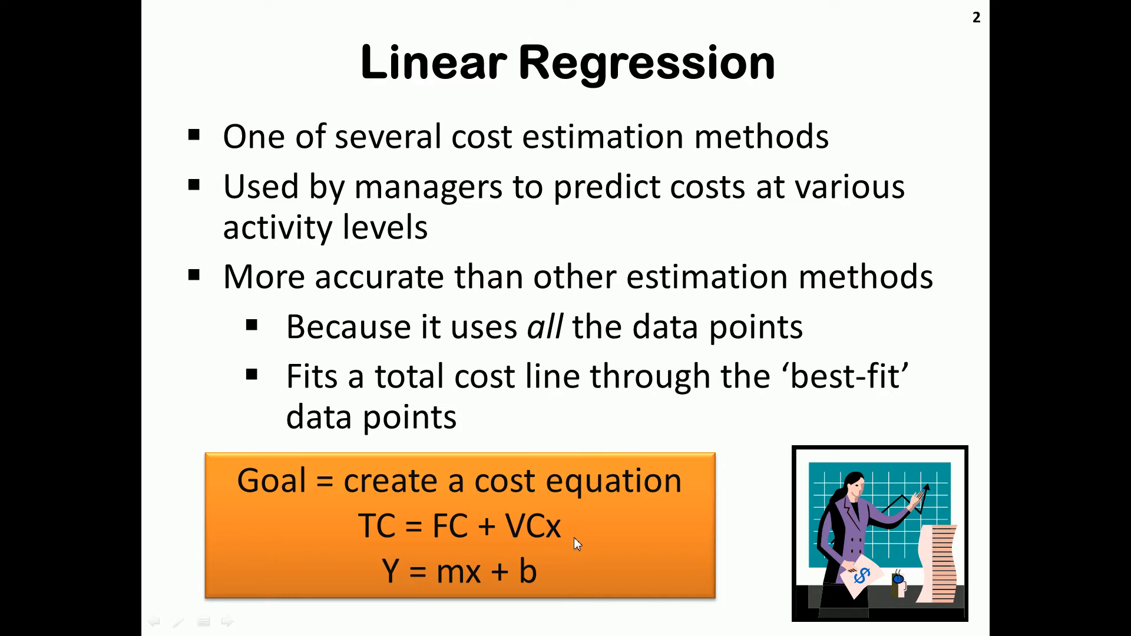
pyautogui.moveTo(600, 540)
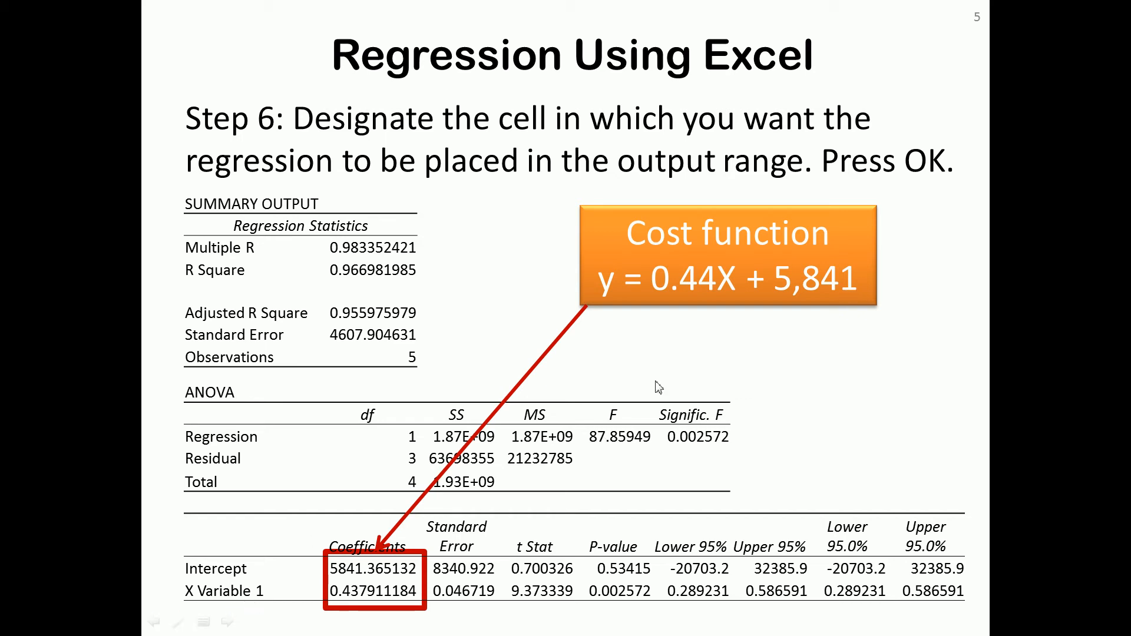
pyautogui.moveTo(322, 595)
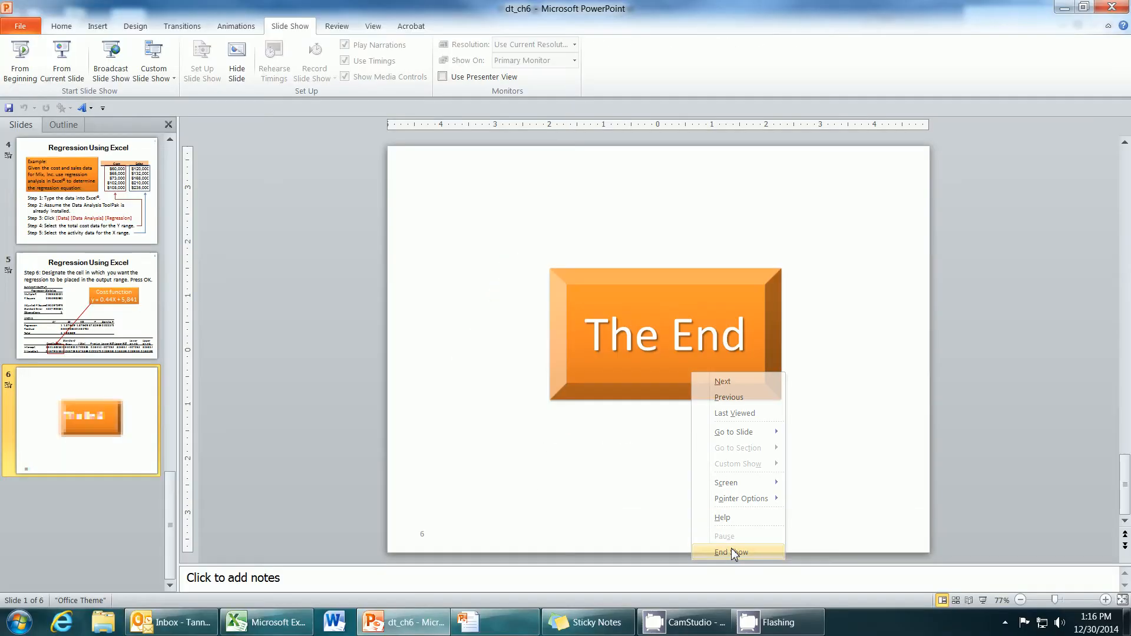
# - End the slide show and bring up Excel's Data Analysis tool list from the Data tab
pyautogui.click(731, 553)
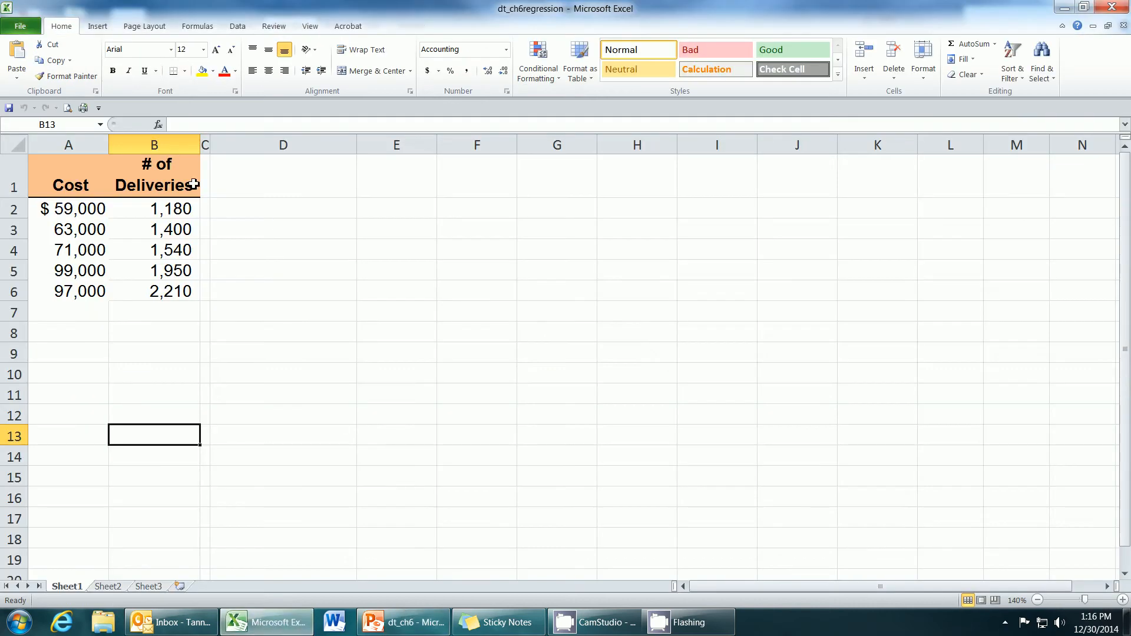
pyautogui.moveTo(283, 274)
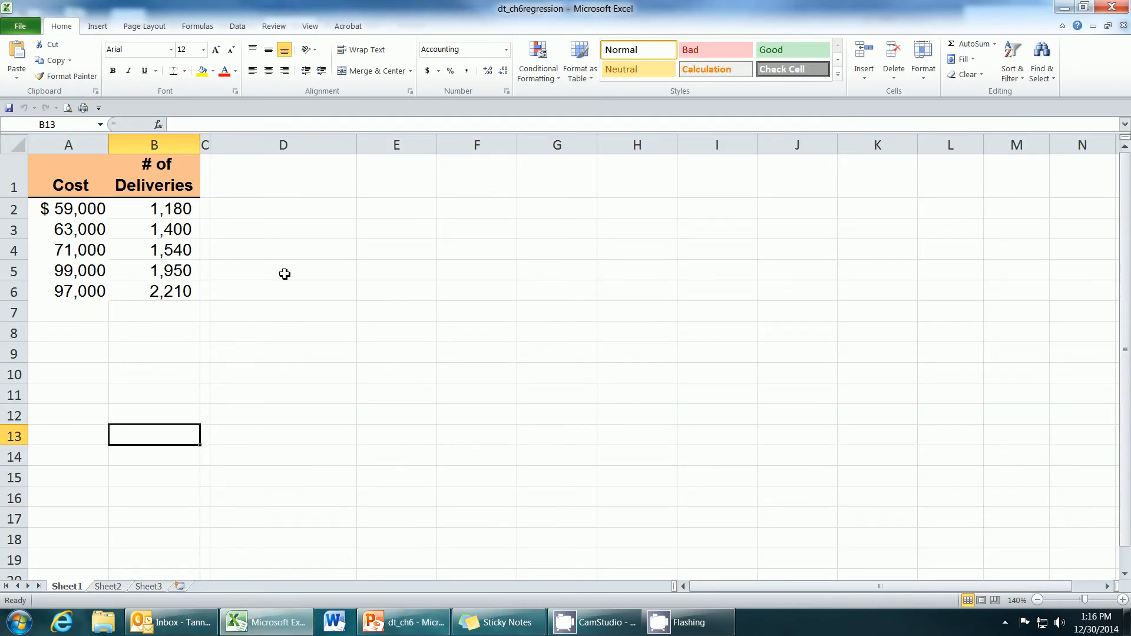
pyautogui.moveTo(77, 212)
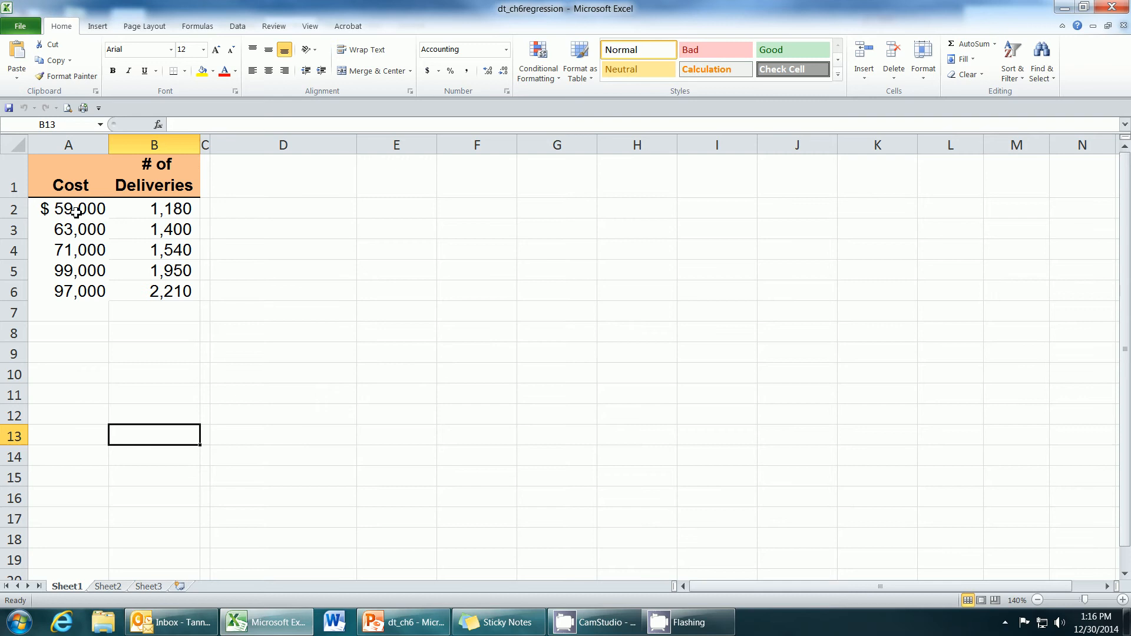
pyautogui.moveTo(142, 167)
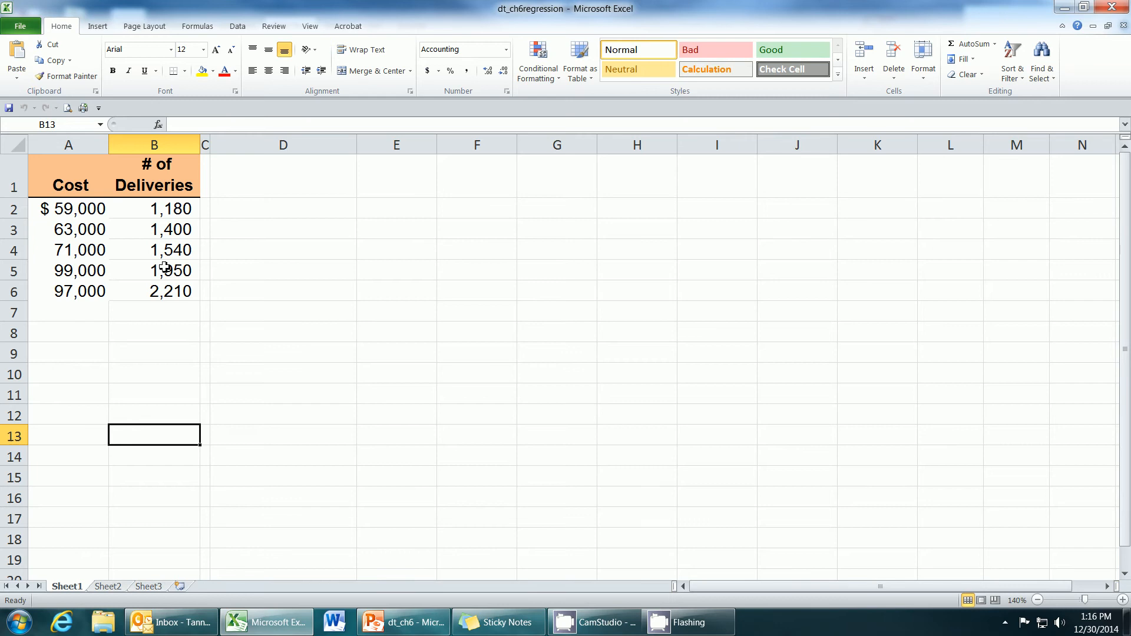
pyautogui.moveTo(226, 27)
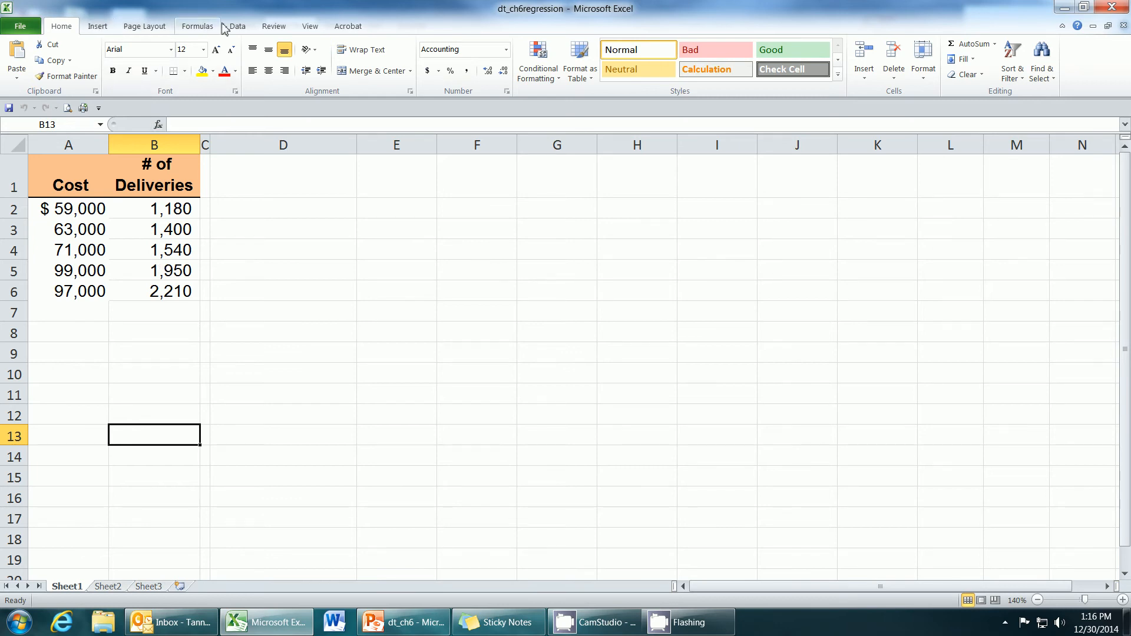
pyautogui.moveTo(399, 23)
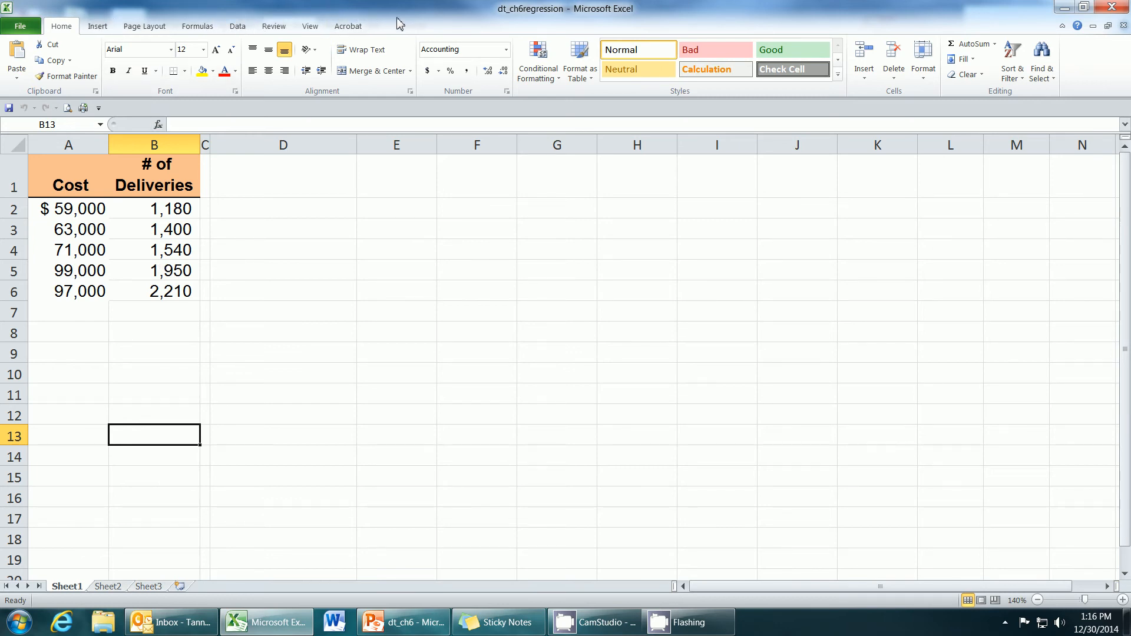
pyautogui.click(237, 26)
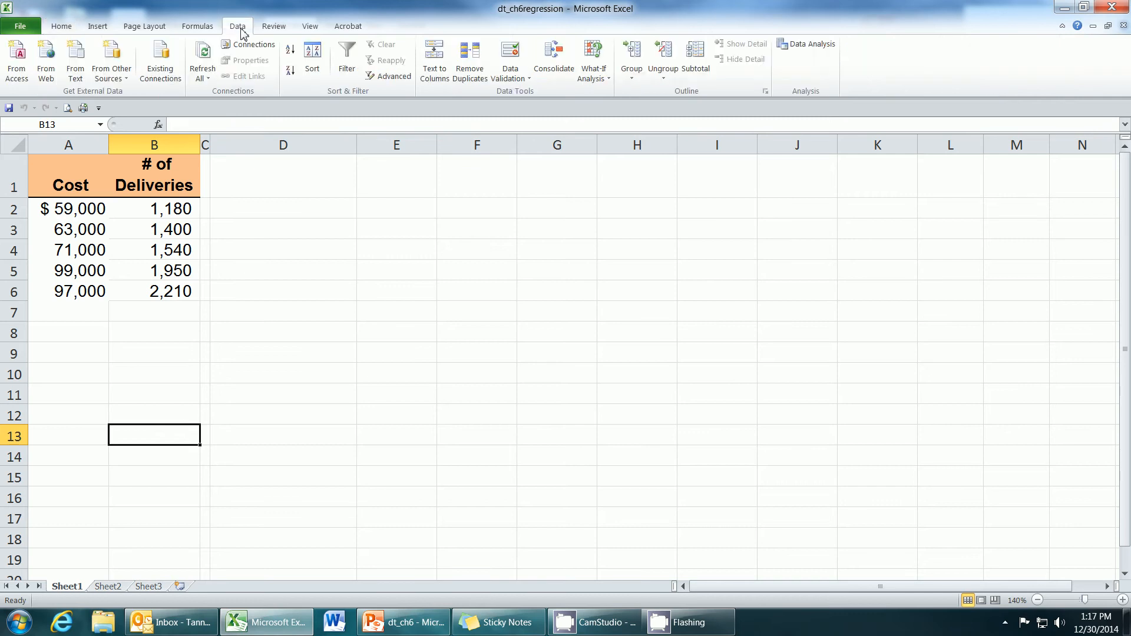
pyautogui.moveTo(806, 43)
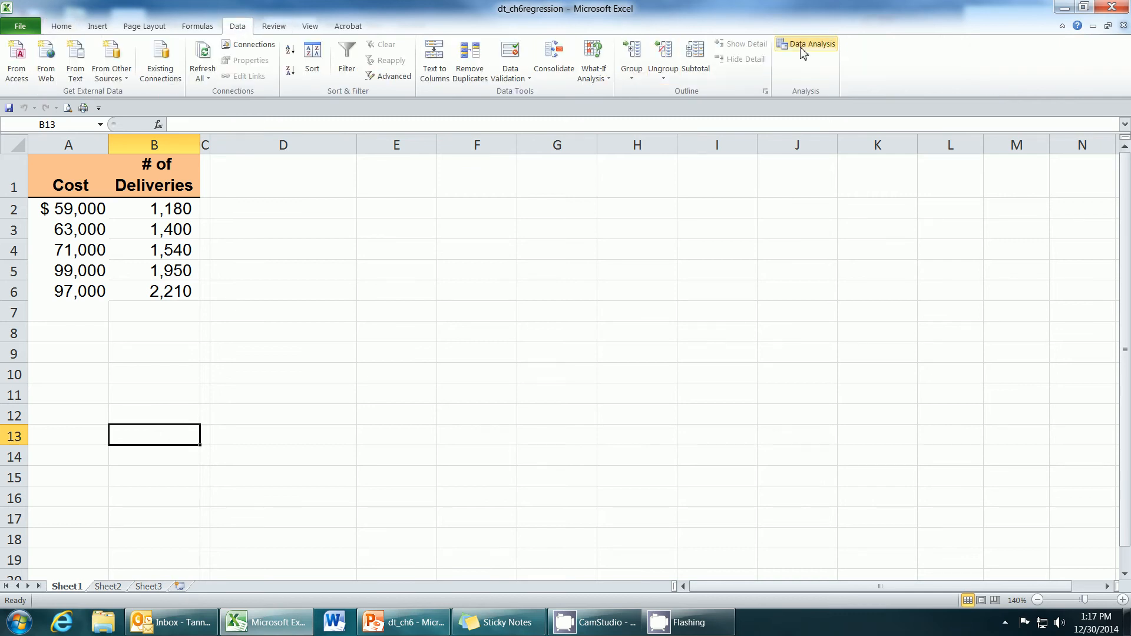
pyautogui.moveTo(828, 99)
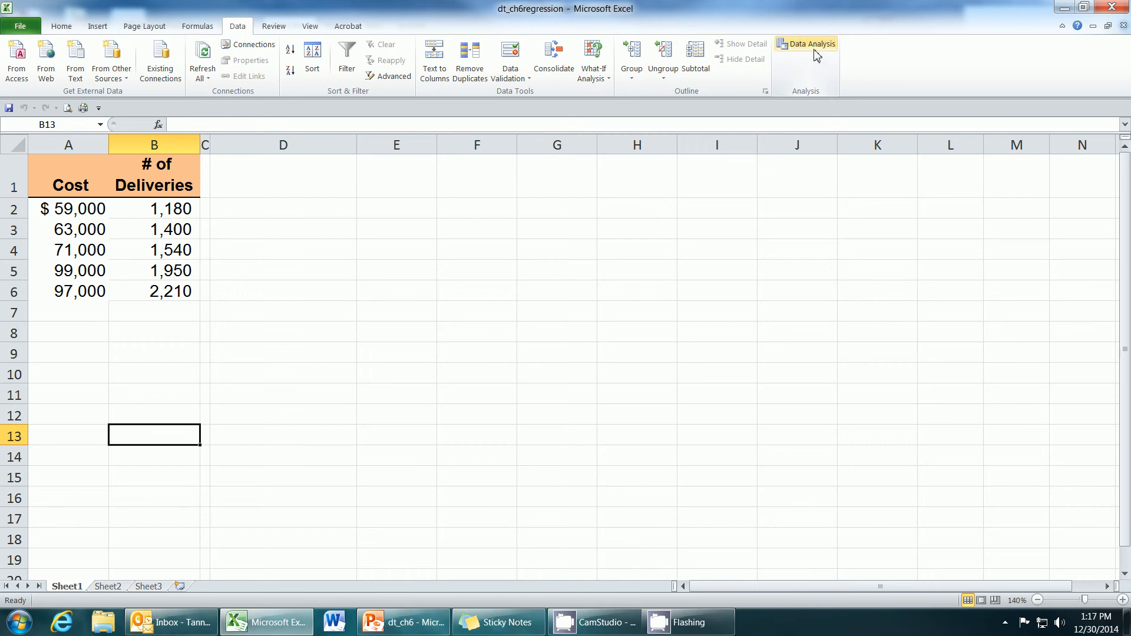
pyautogui.moveTo(810, 43)
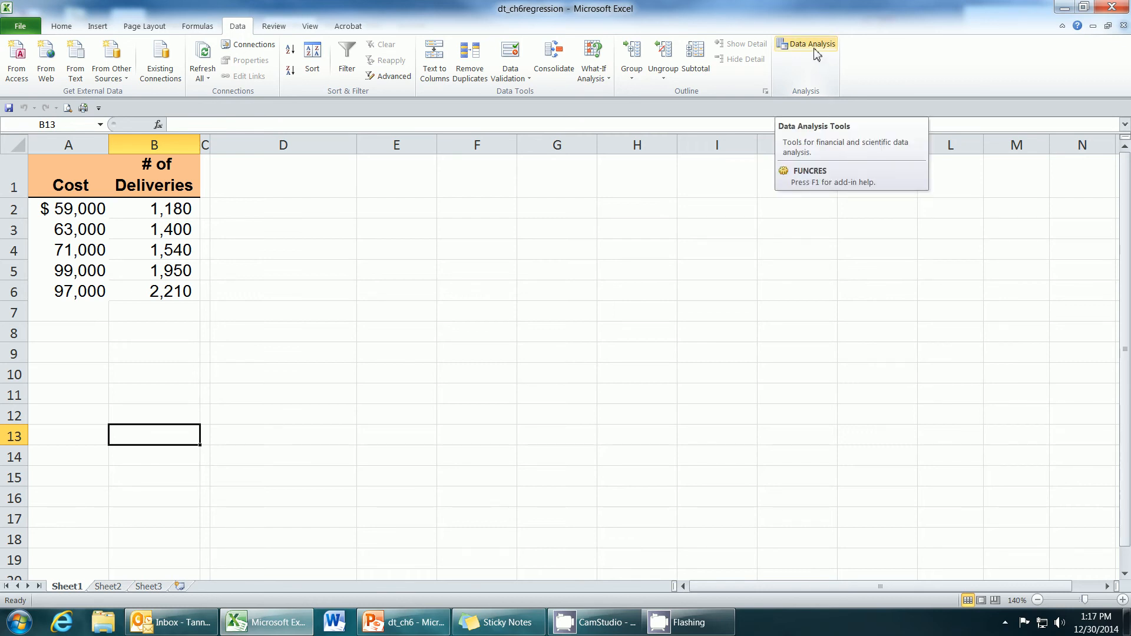
pyautogui.click(810, 43)
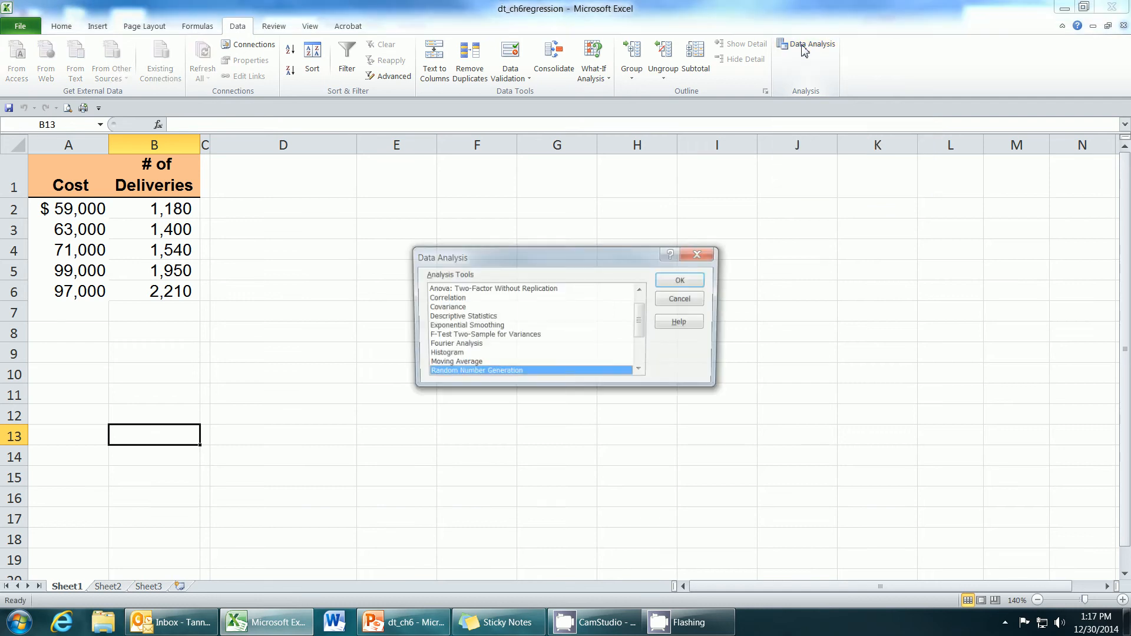
# - Choose Regression from the analysis tools and confirm to reach its setup form
pyautogui.scroll(-3)
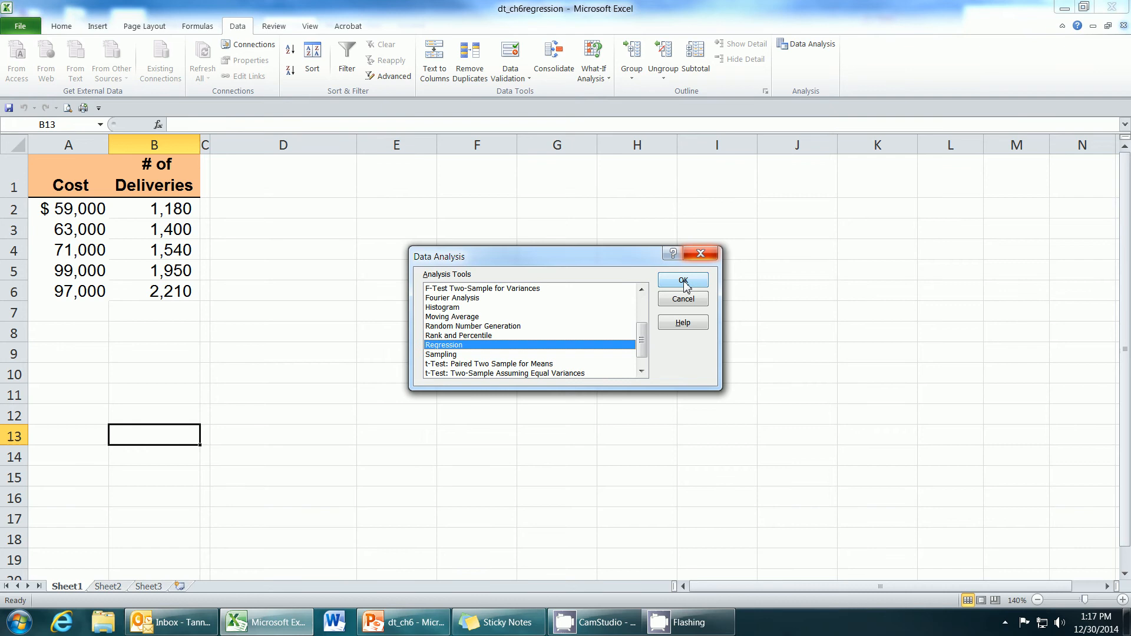
pyautogui.click(682, 280)
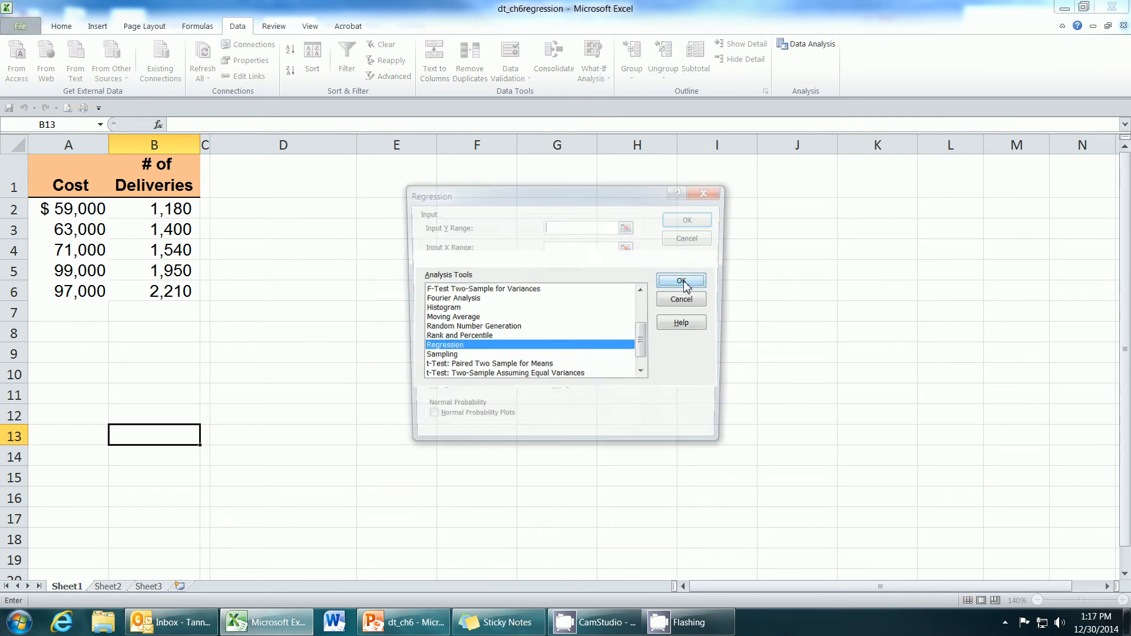
pyautogui.click(678, 281)
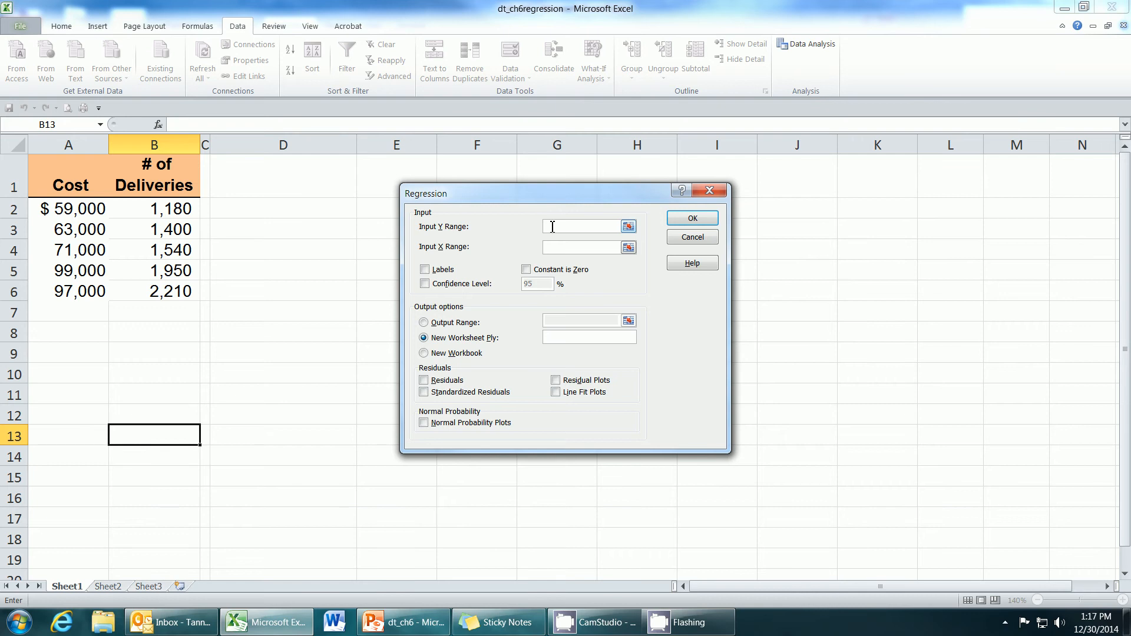
pyautogui.moveTo(454, 237)
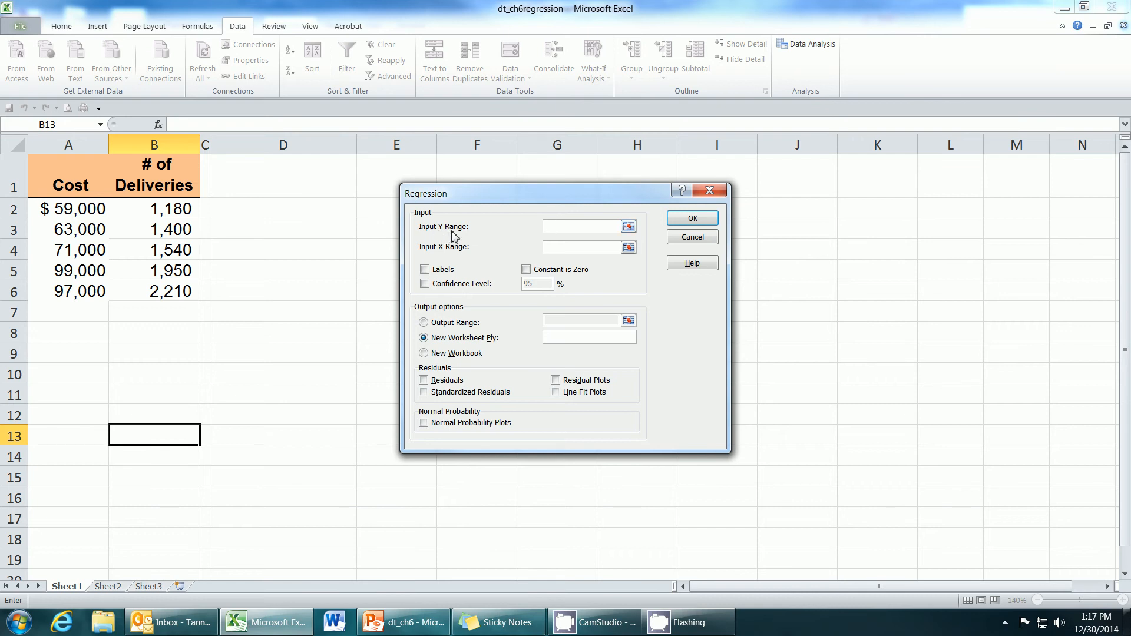
# - Set Input Y Range to Cost $A$2:$A$6 and Input X Range to deliveries $B$2:$B$6
pyautogui.click(581, 225)
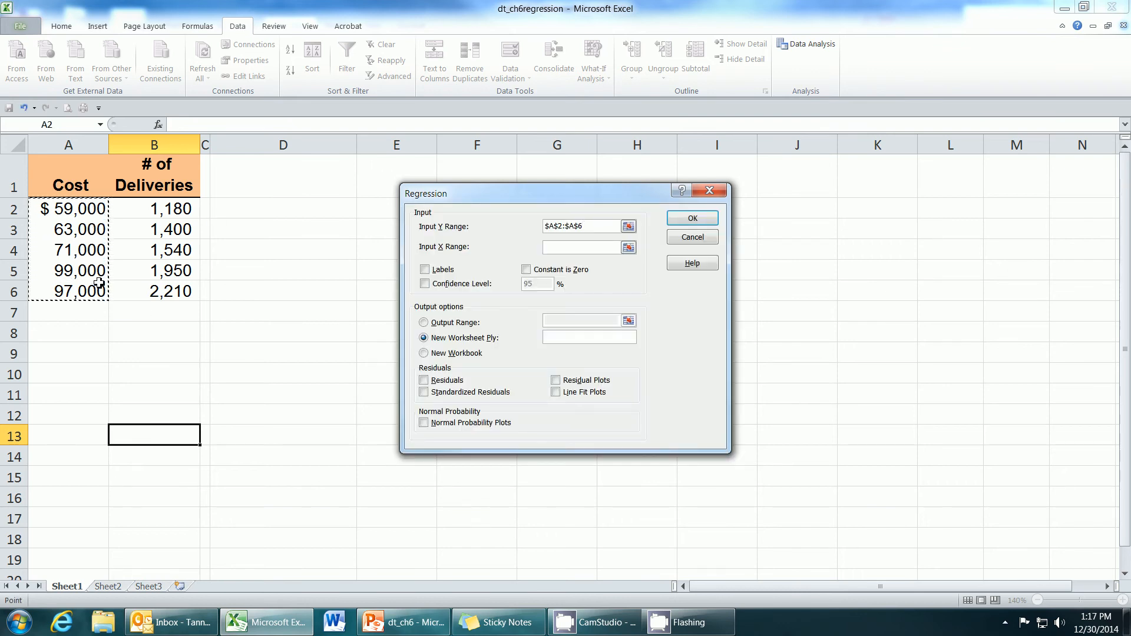
pyautogui.click(581, 247)
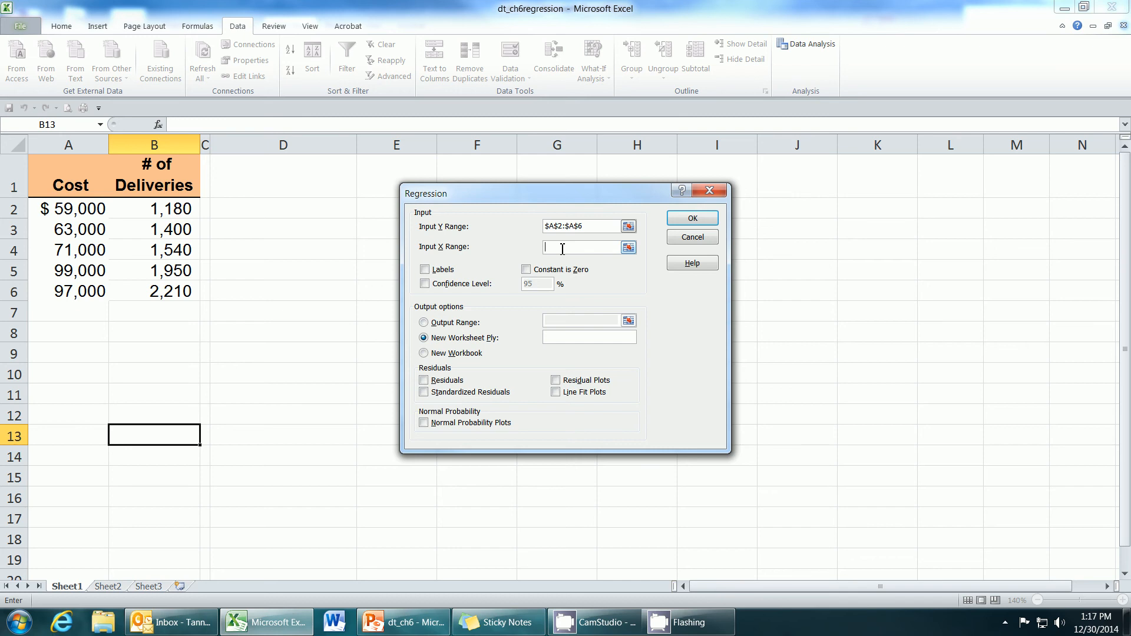
pyautogui.moveTo(542, 258)
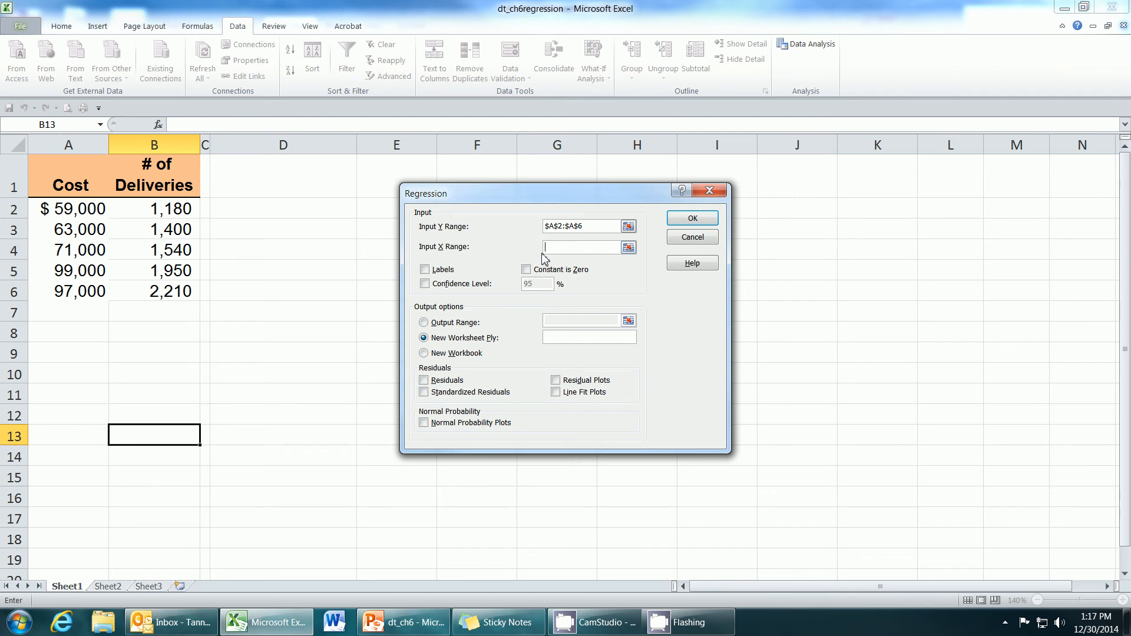
pyautogui.moveTo(474, 258)
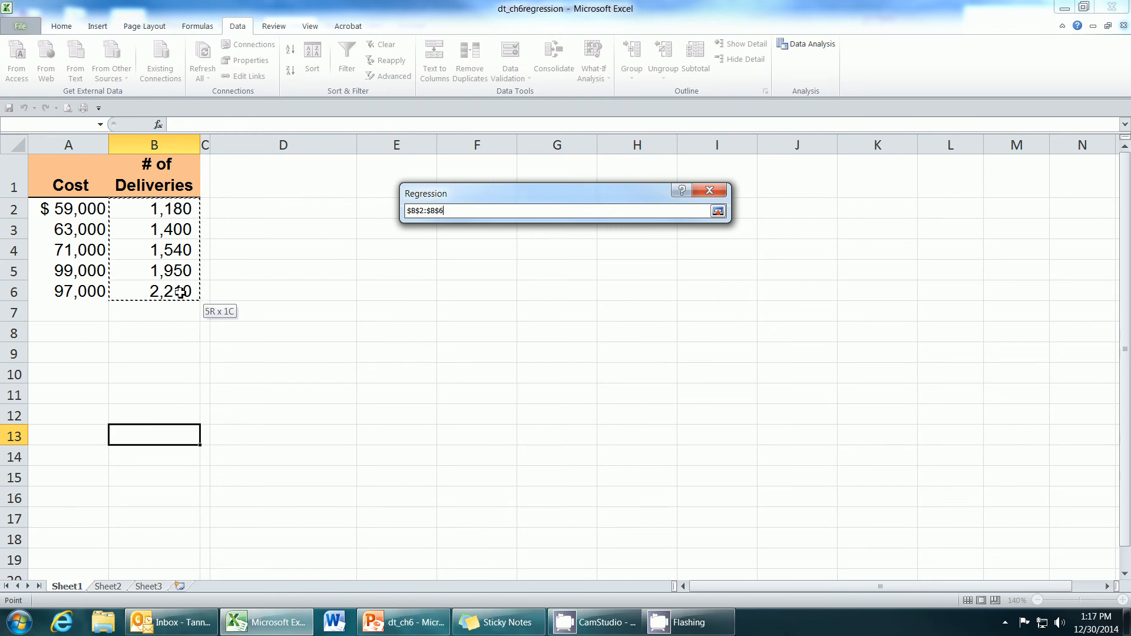
pyautogui.click(717, 209)
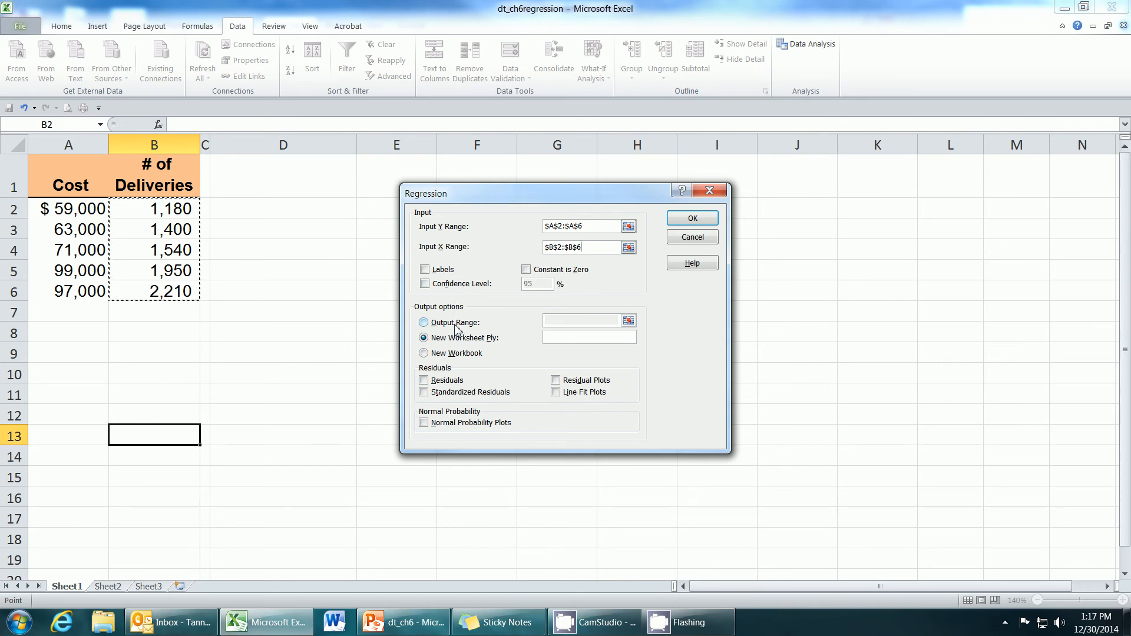
# - Send the regression results to an Output Range on this sheet starting at $D$2
pyautogui.click(425, 322)
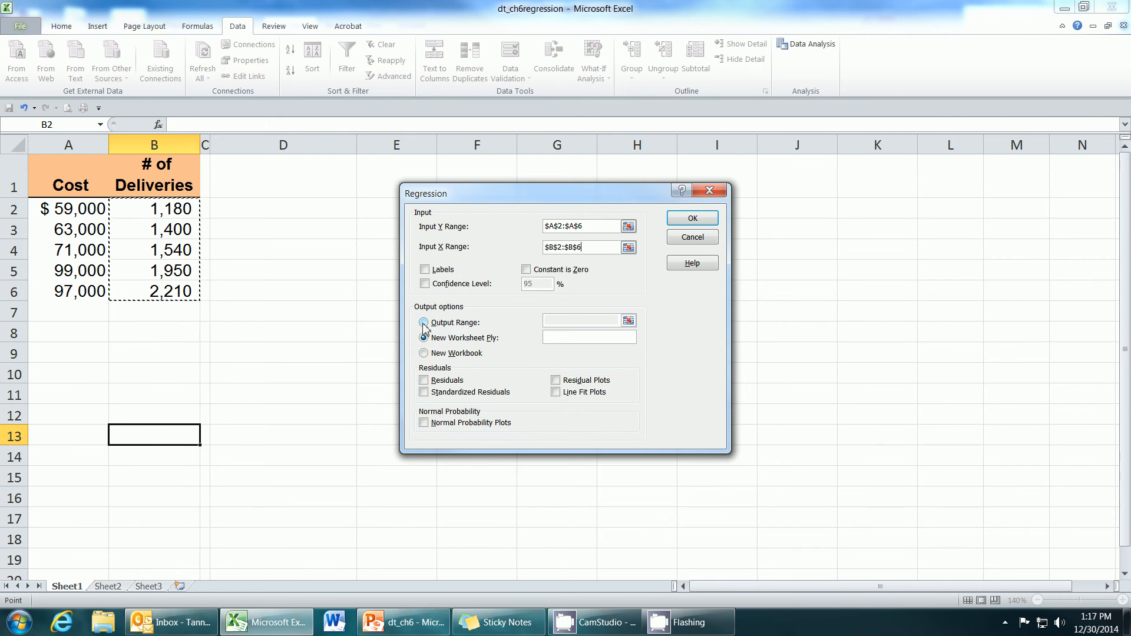
pyautogui.click(424, 322)
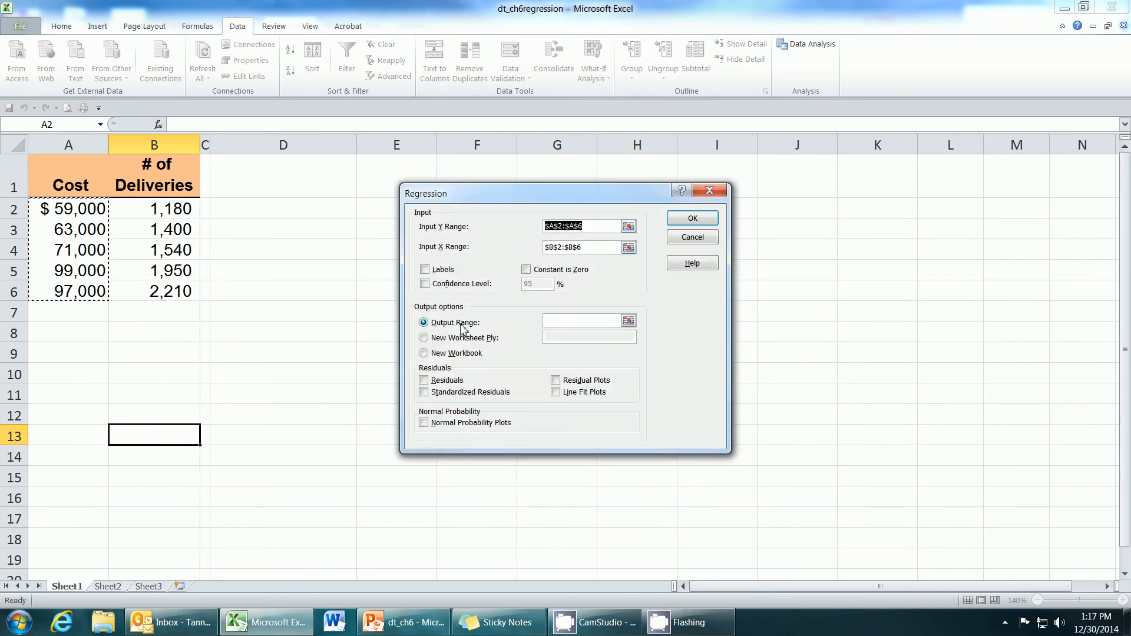
pyautogui.click(583, 322)
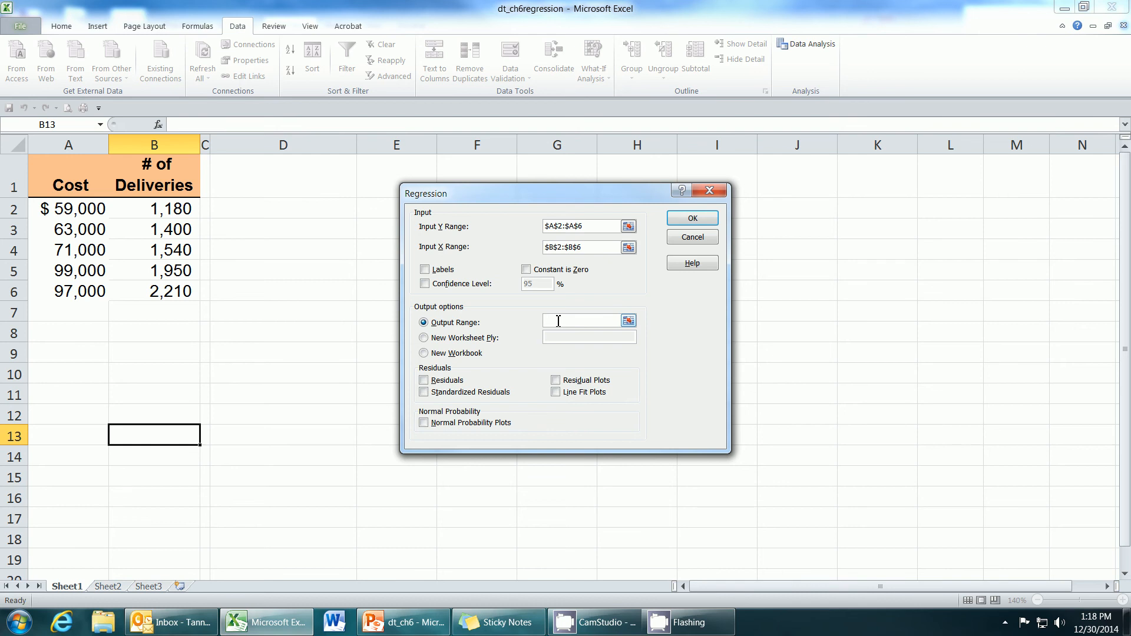
pyautogui.click(283, 209)
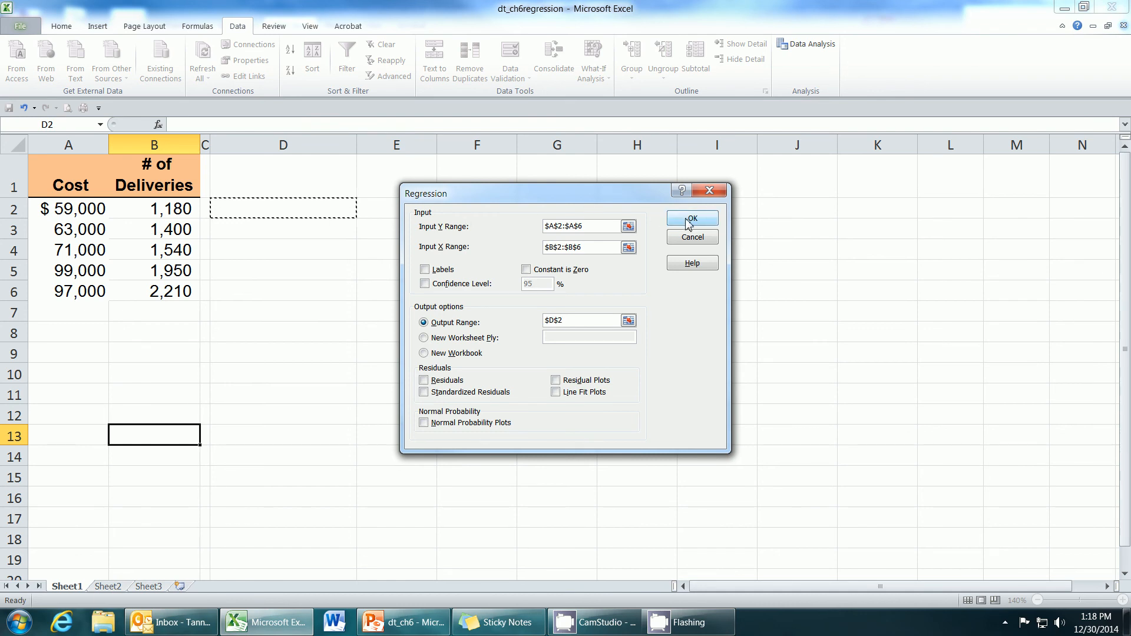
# - Run the regression and highlight the intercept and slope coefficients E18:E19 in yellow
pyautogui.click(691, 219)
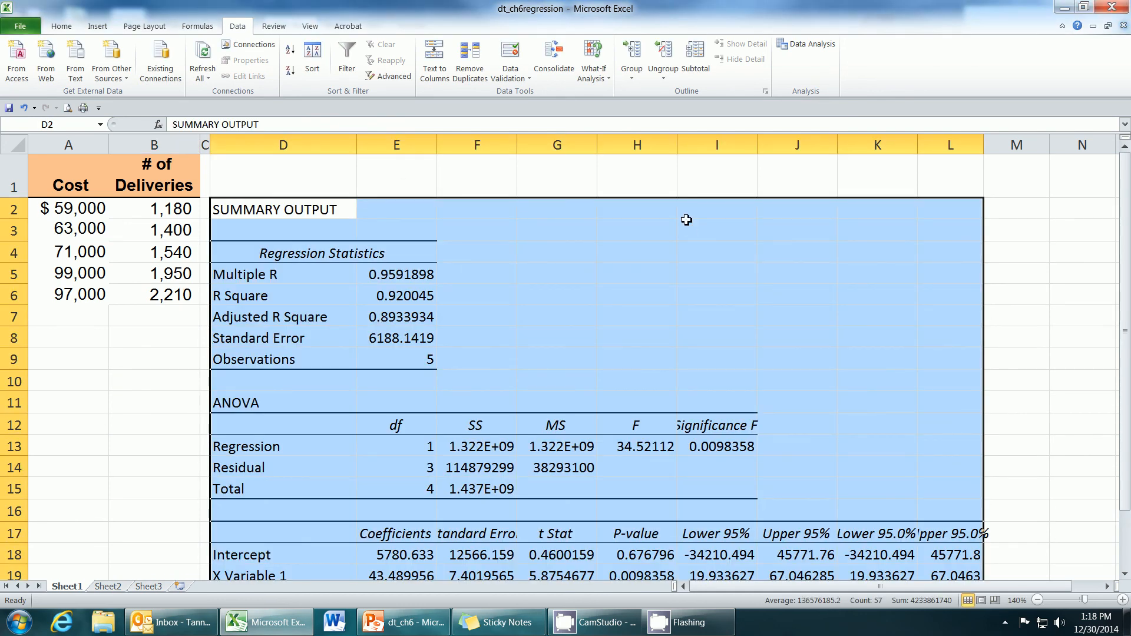
pyautogui.click(1042, 600)
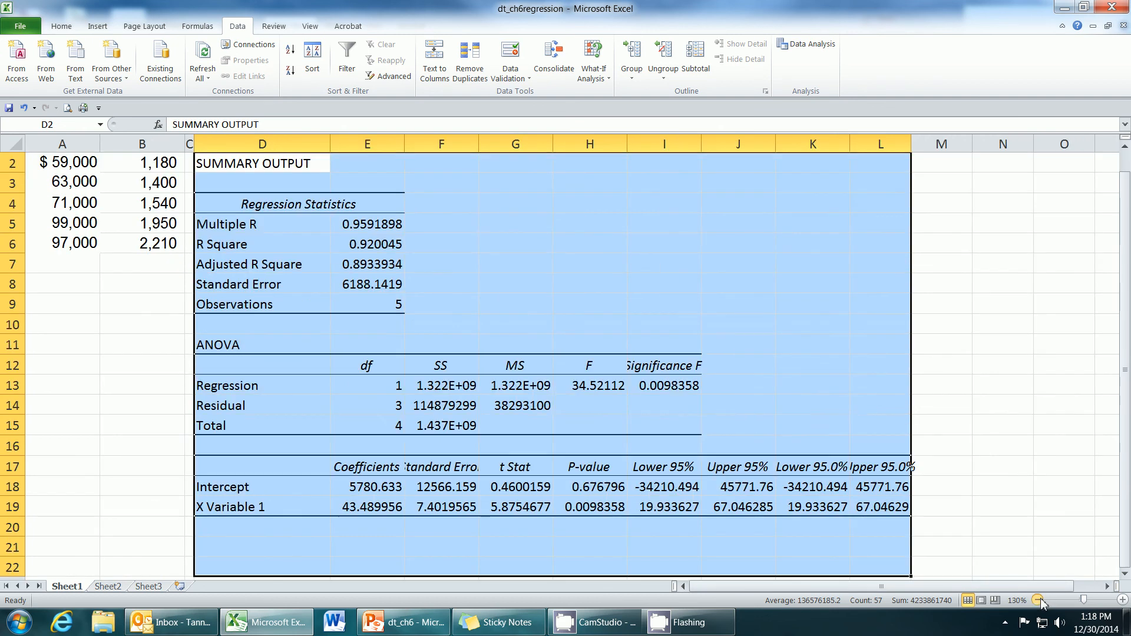
pyautogui.moveTo(335, 491)
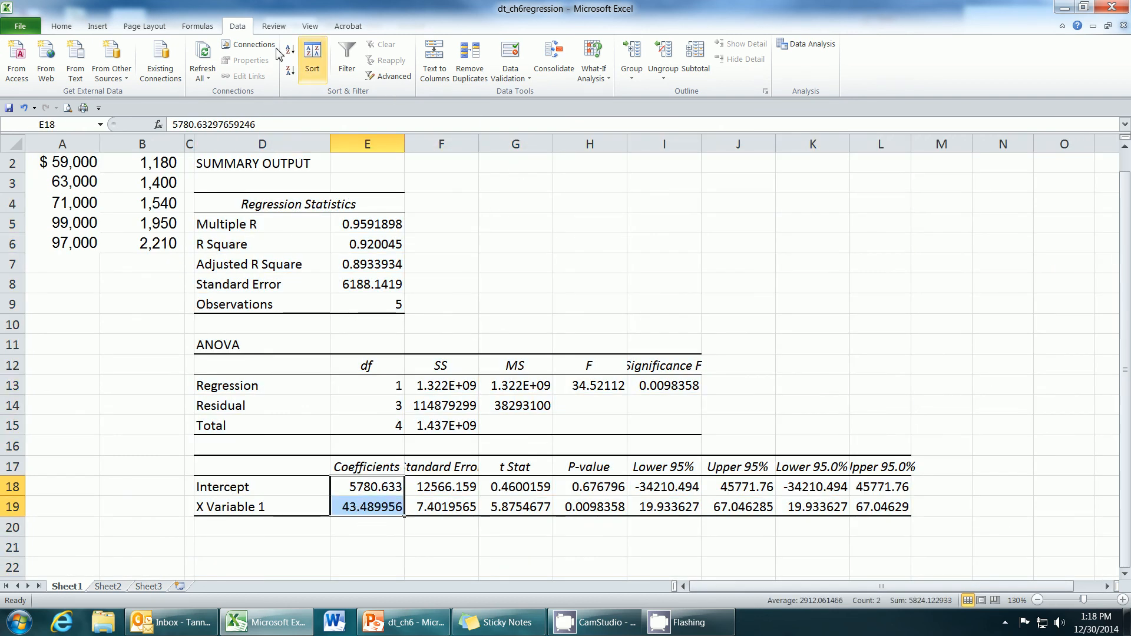
pyautogui.click(60, 25)
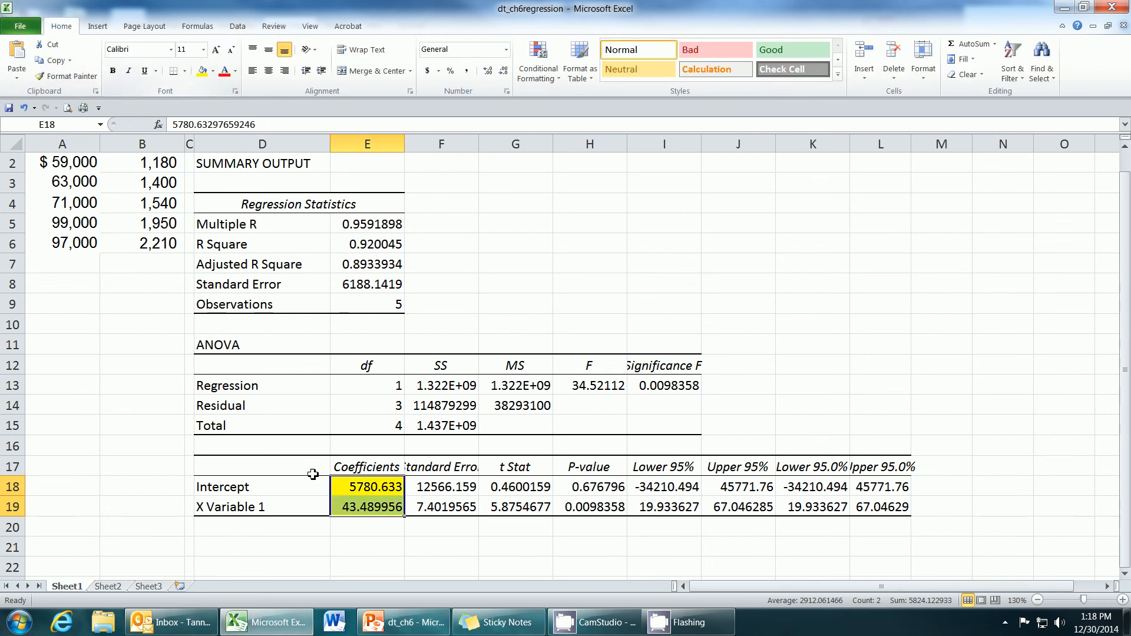
pyautogui.click(515, 264)
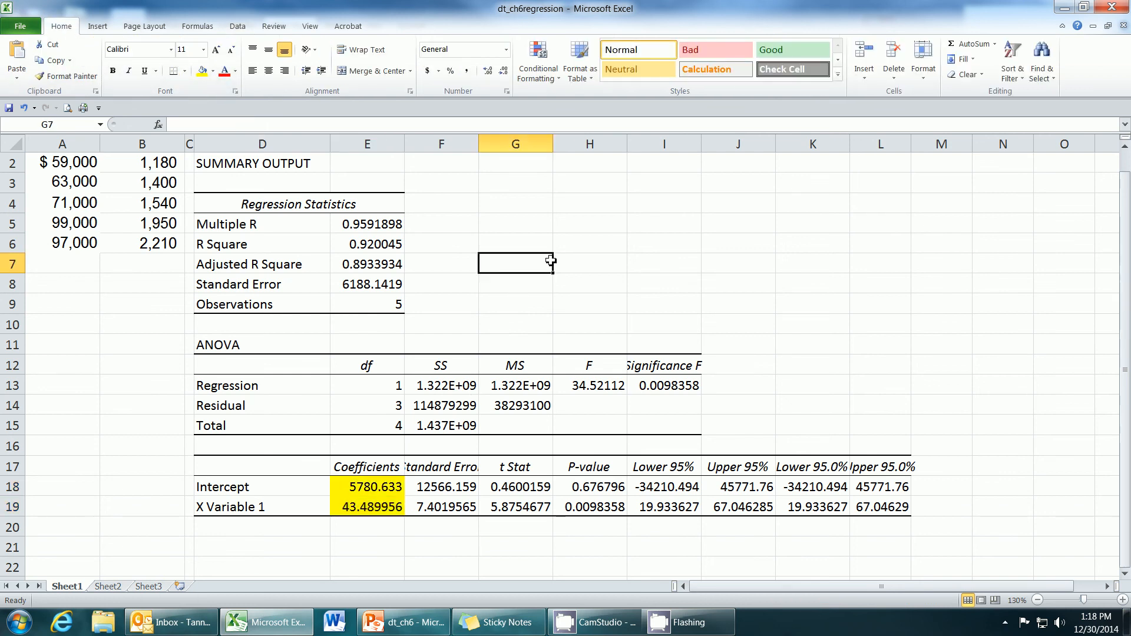
# - Enter the cost equation TC = 43.49x + 5,781 in cell G7
pyautogui.write('TC')
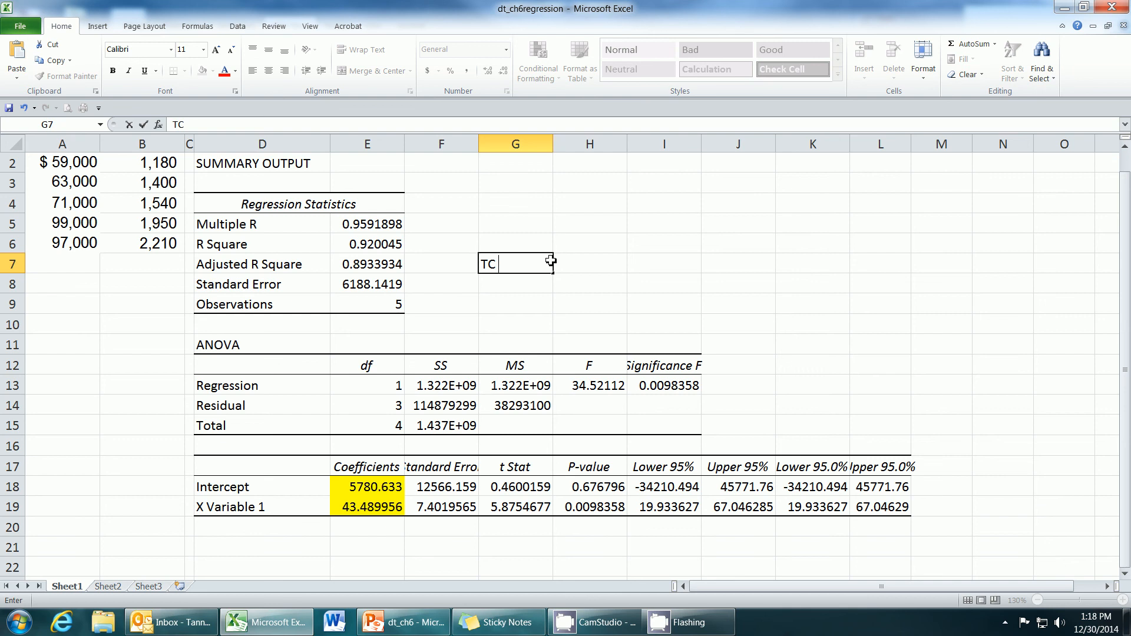
pyautogui.write('=')
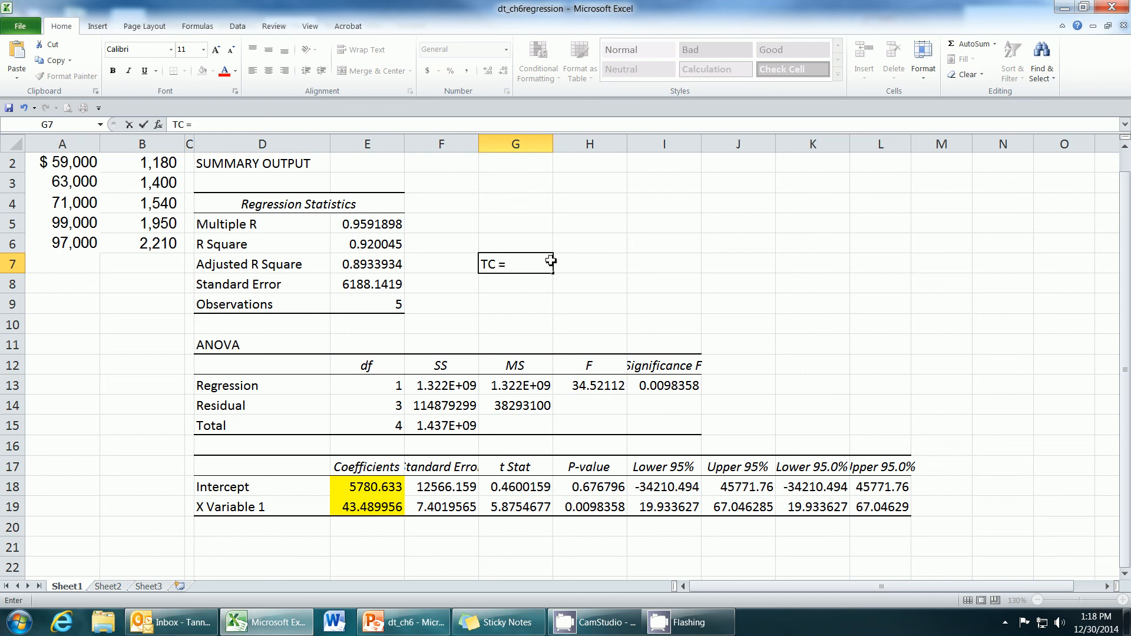
pyautogui.write('43.4')
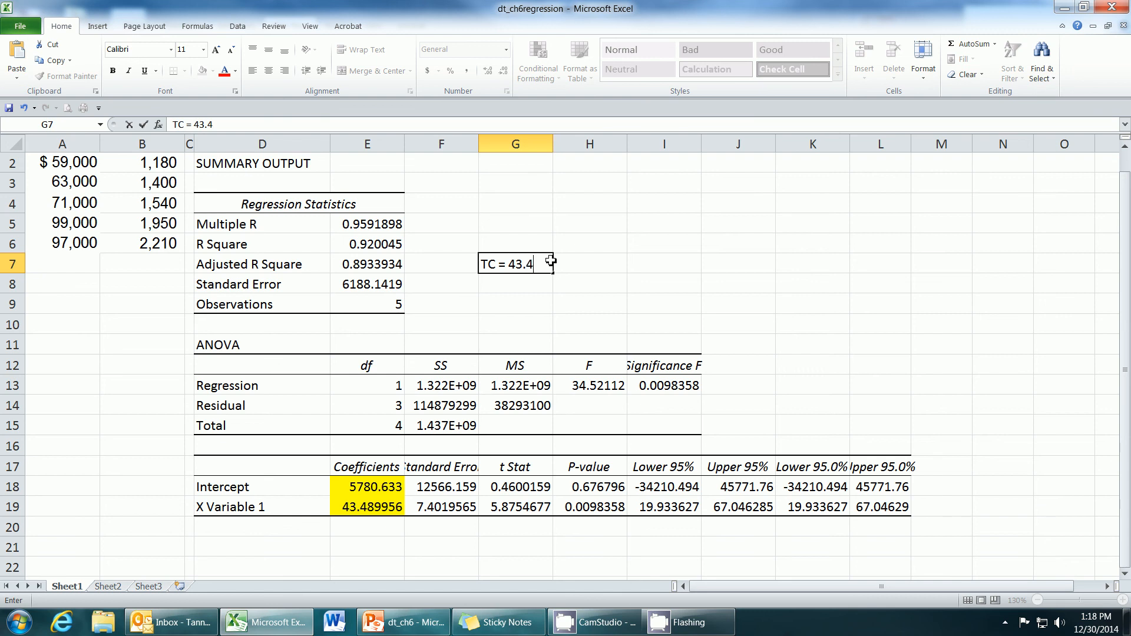
pyautogui.write('9x +')
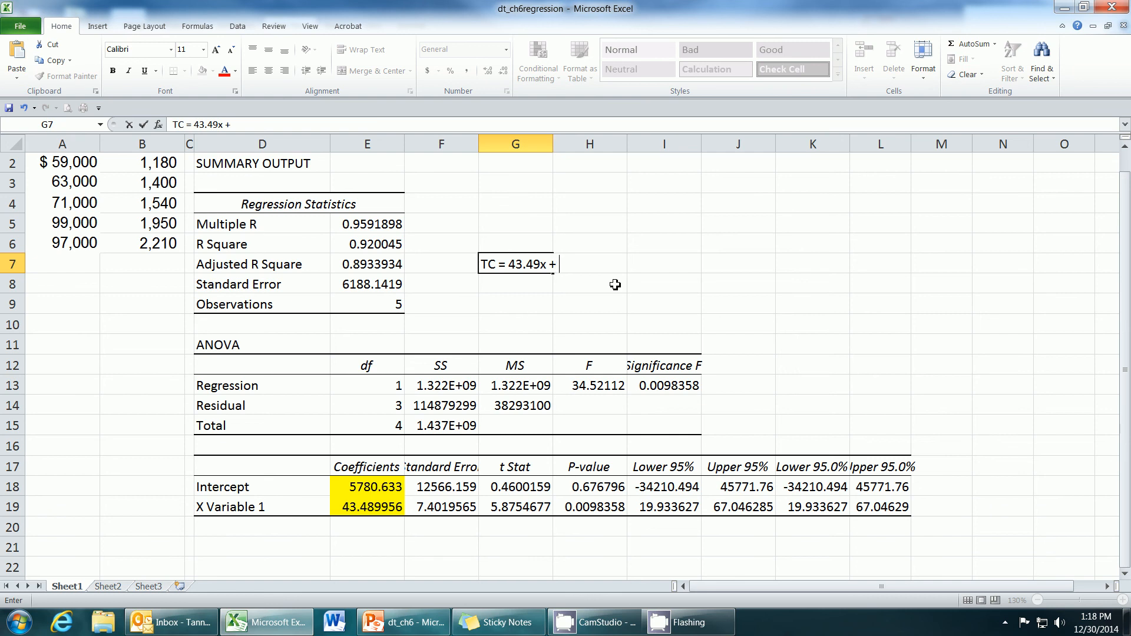
pyautogui.write('5,')
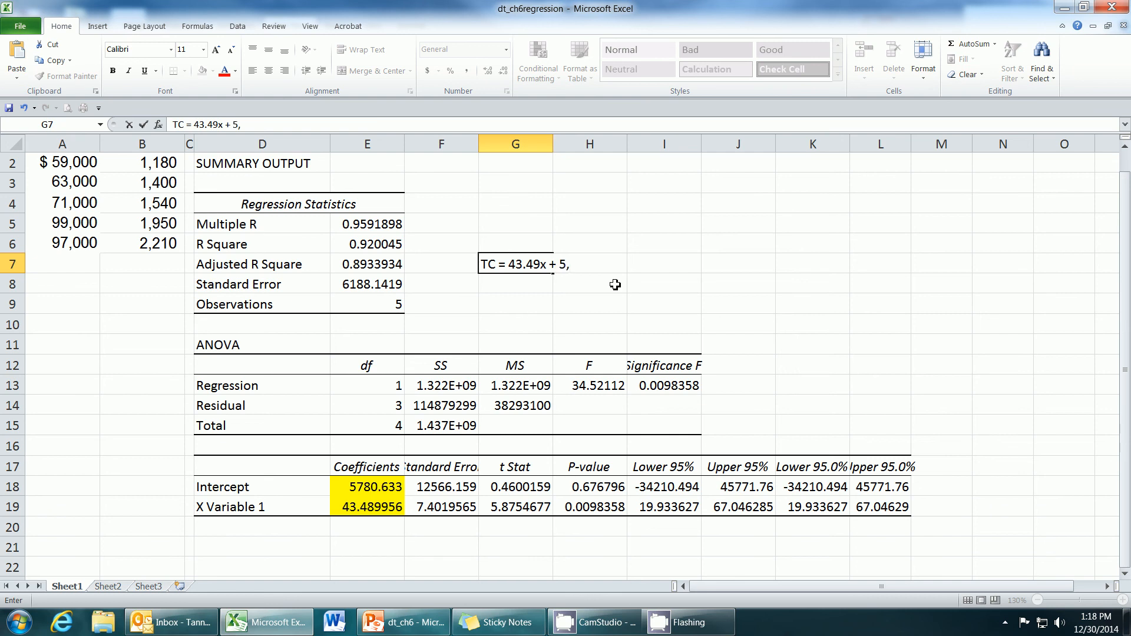
pyautogui.write('78')
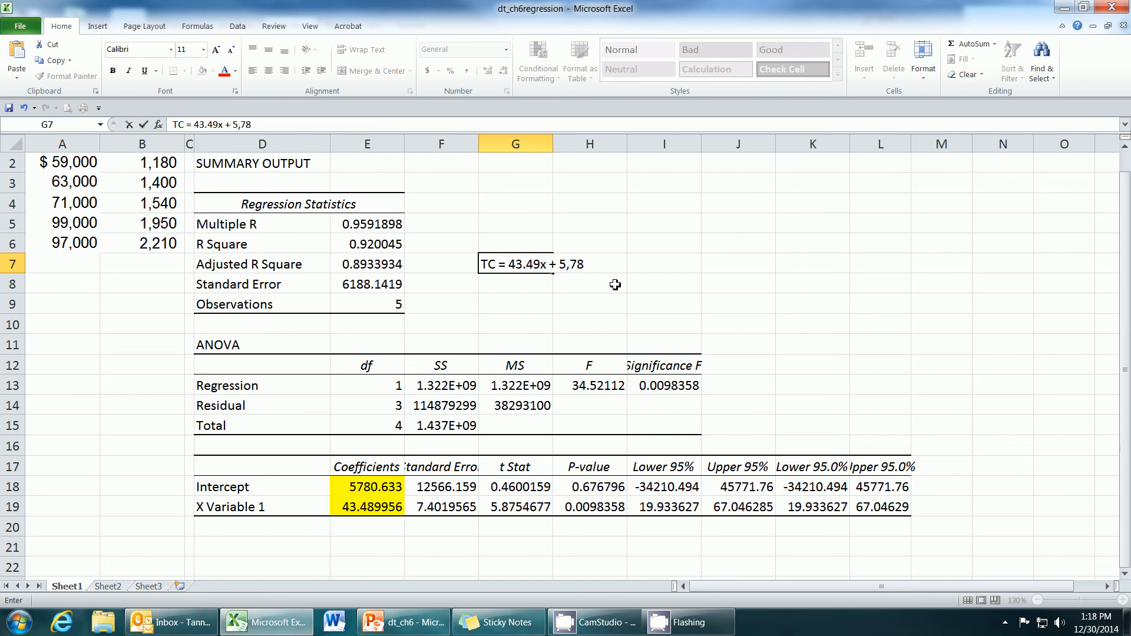
pyautogui.write('1')
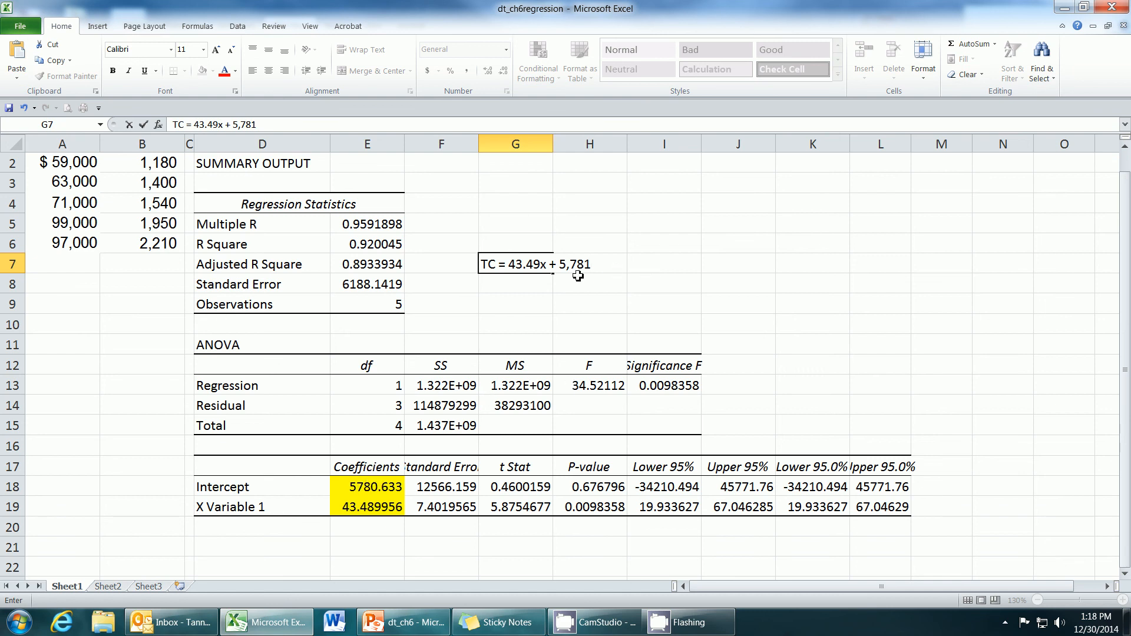
pyautogui.moveTo(375, 486)
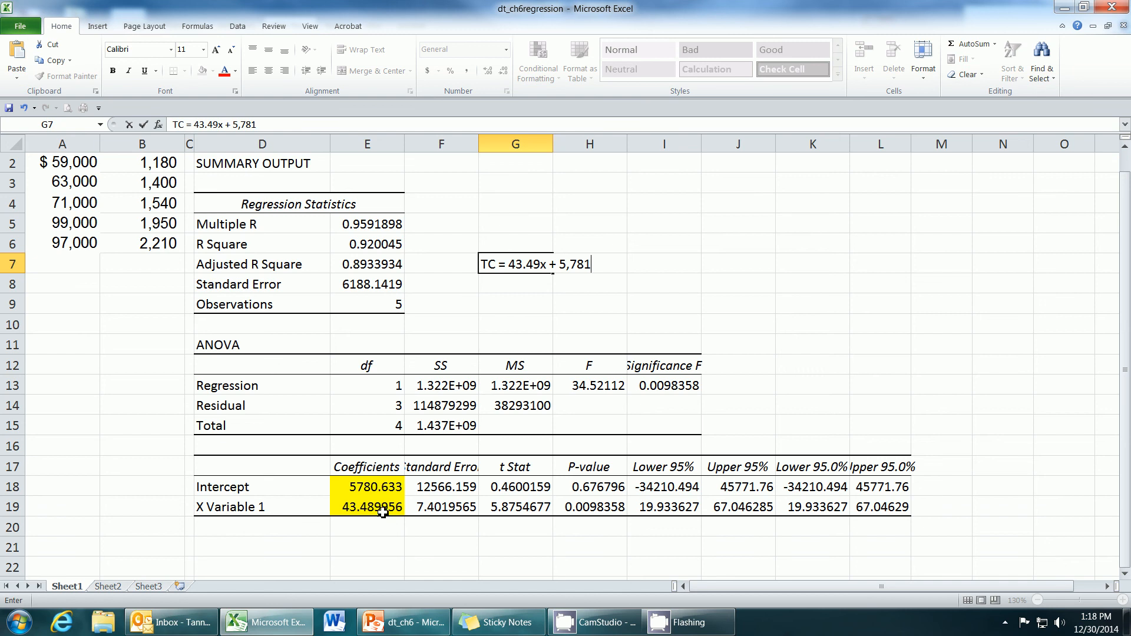
pyautogui.moveTo(518, 282)
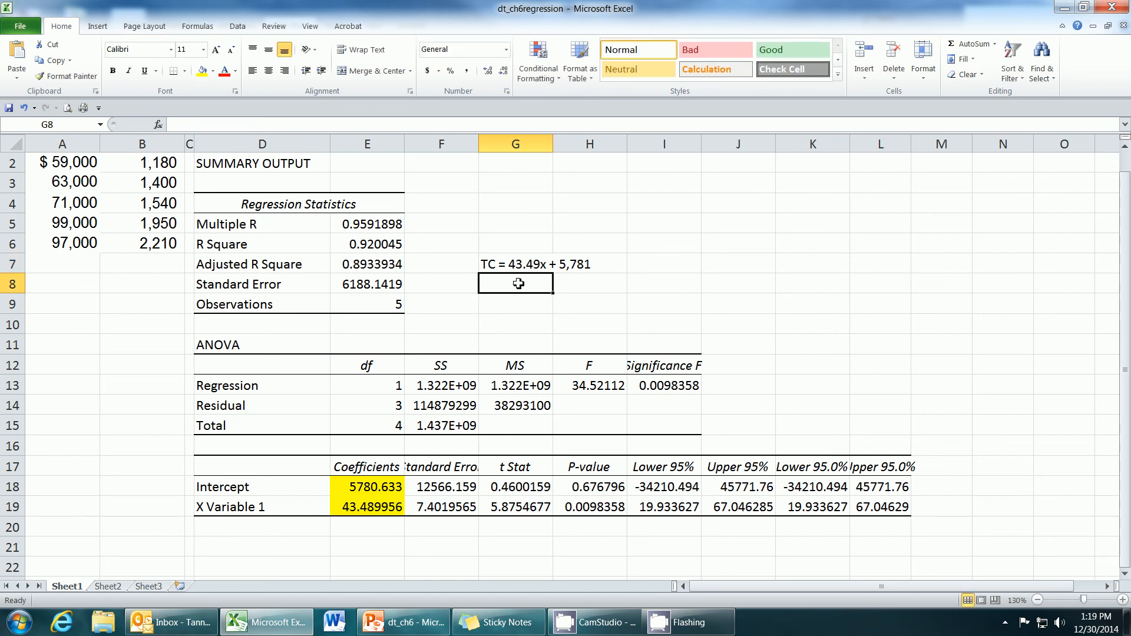
pyautogui.moveTo(517, 283)
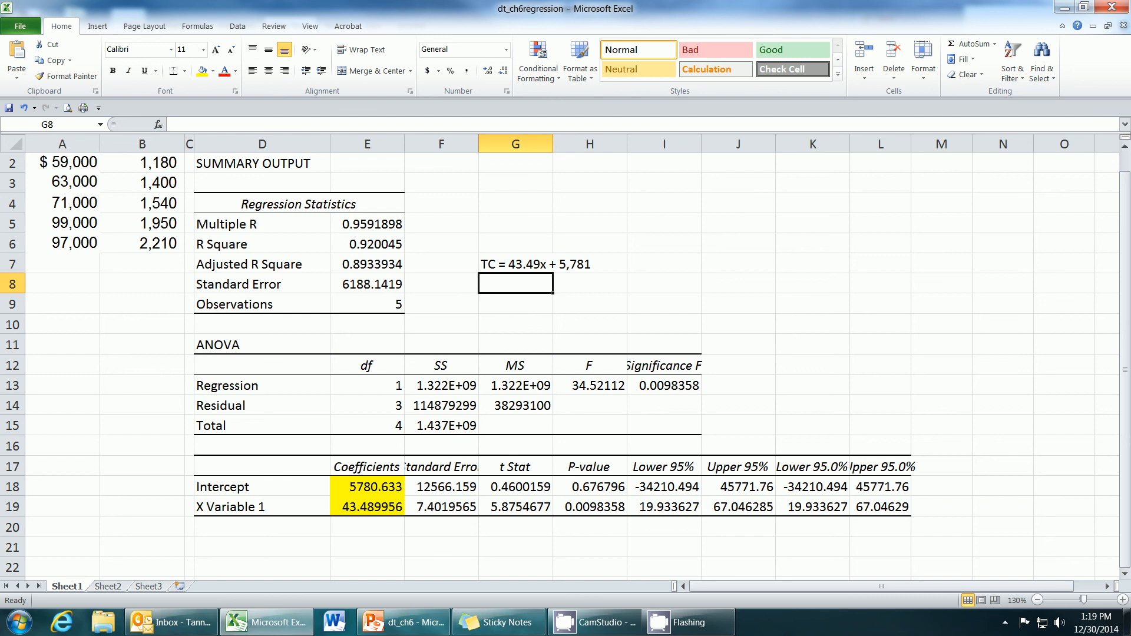